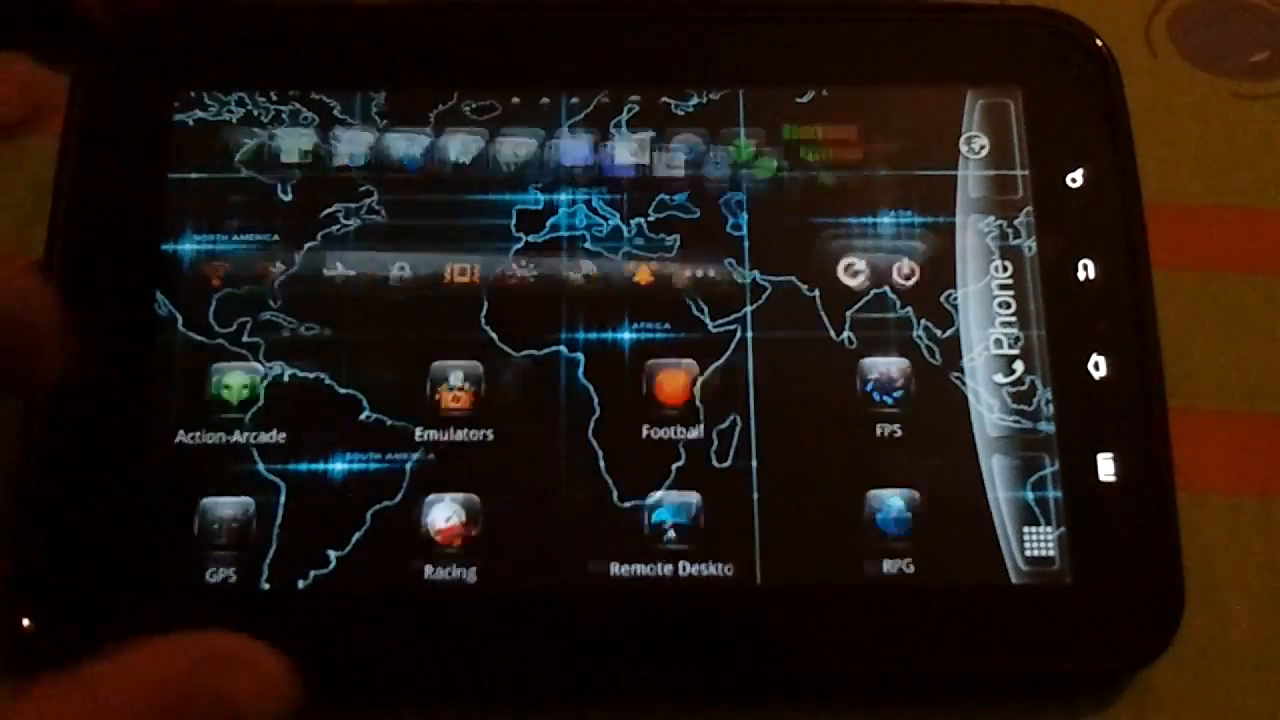
Close the toggle bar and return to the launcher page with Browsers, Downloaders and File Explorers folders.
scroll(left, 3)
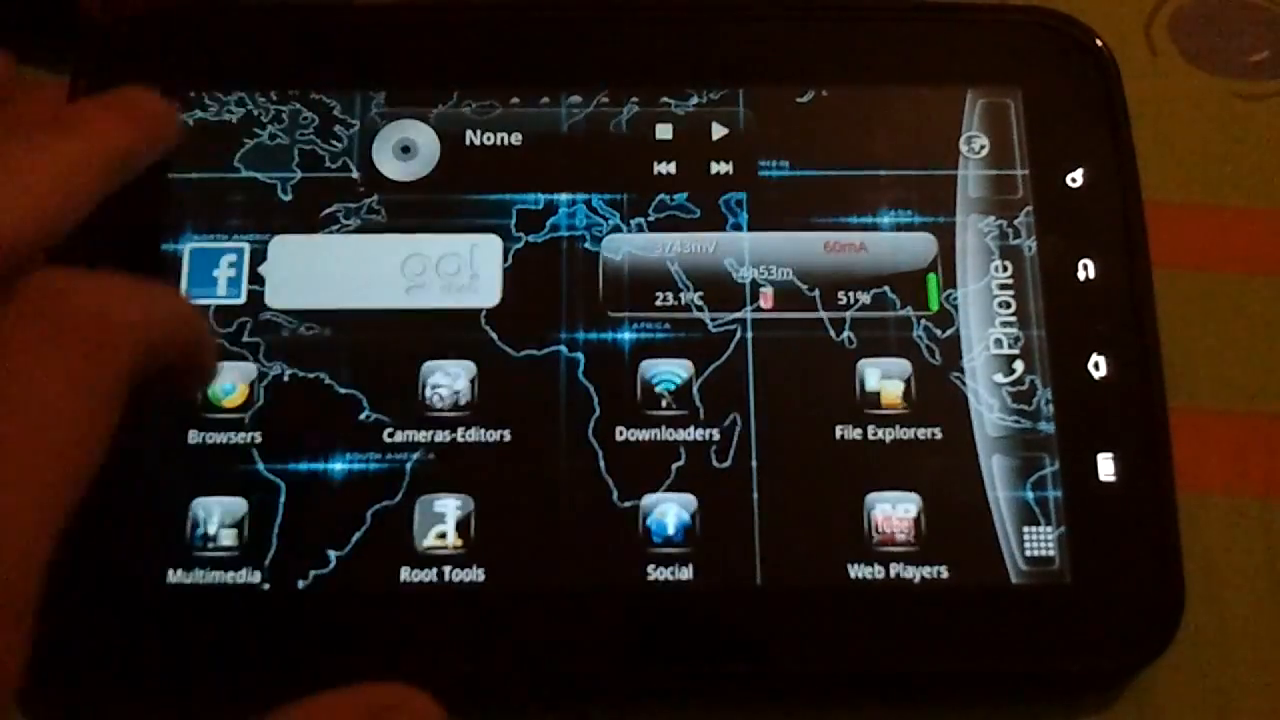
click(216, 272)
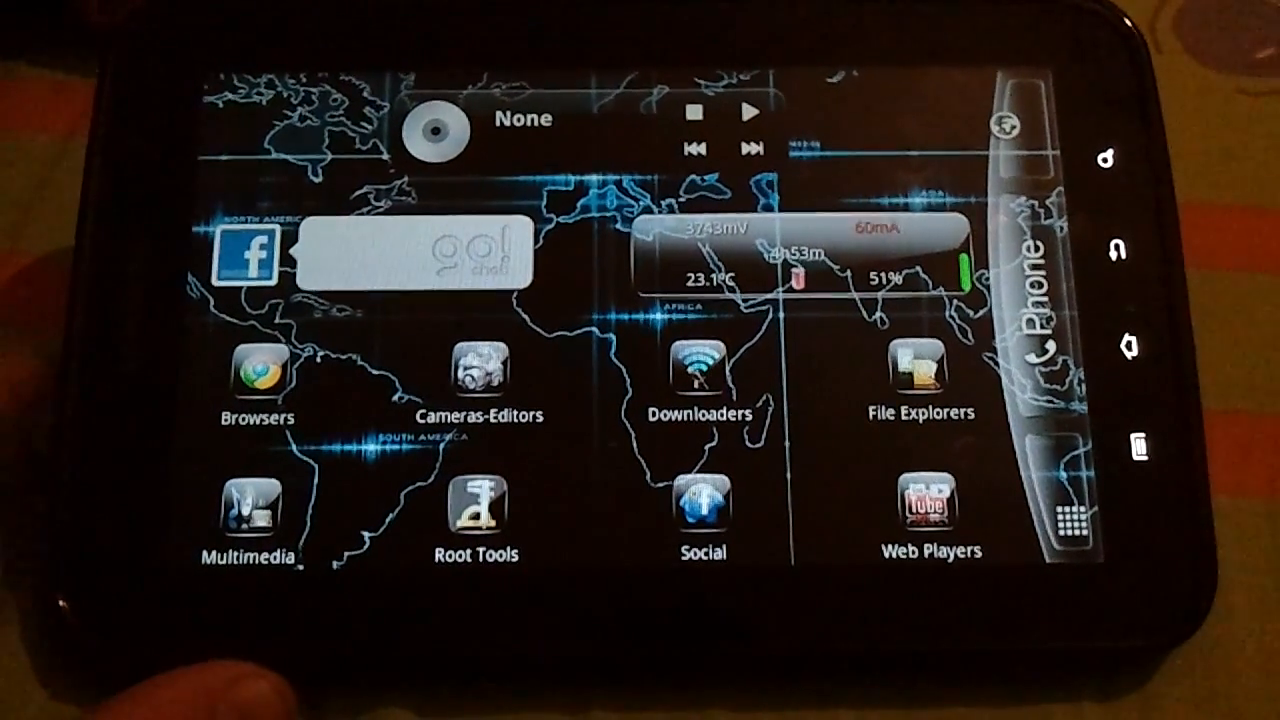
click(476, 524)
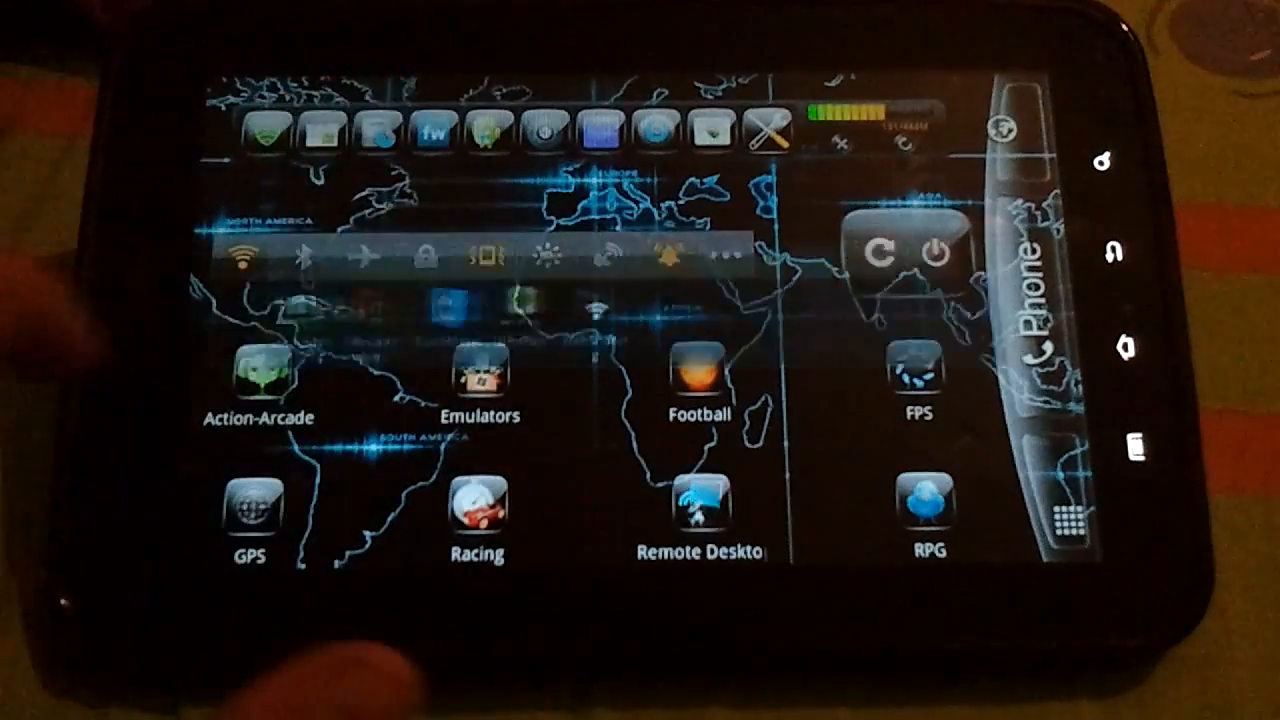
click(700, 510)
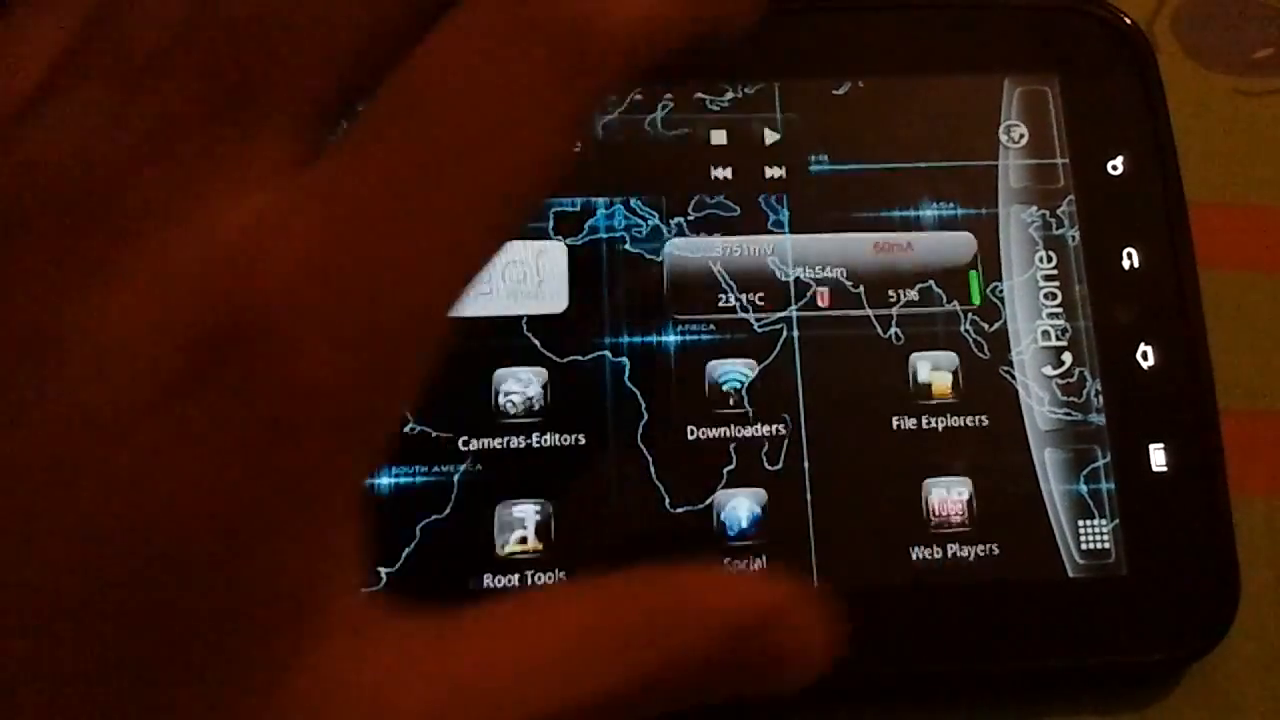
click(938, 400)
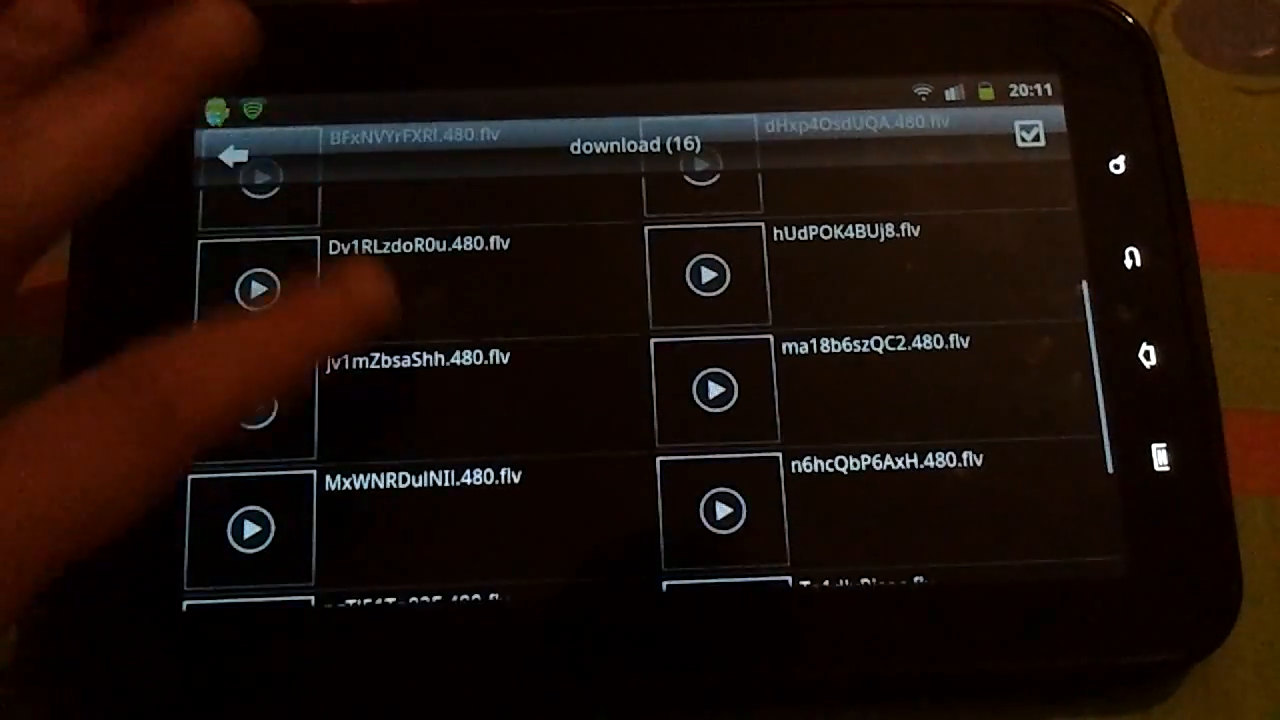
scroll(up, 3)
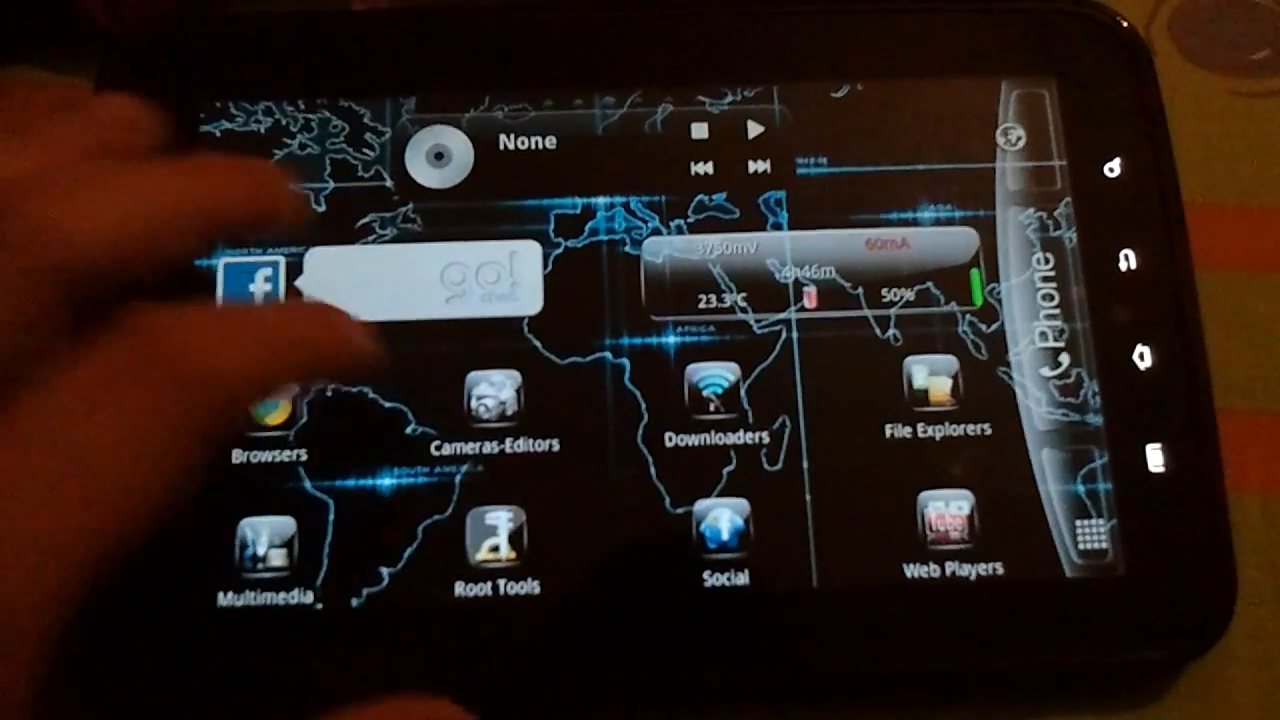
Bring up the full app list and swipe to the page holding Linux Installer, ROC and Night Camera+.
click(938, 390)
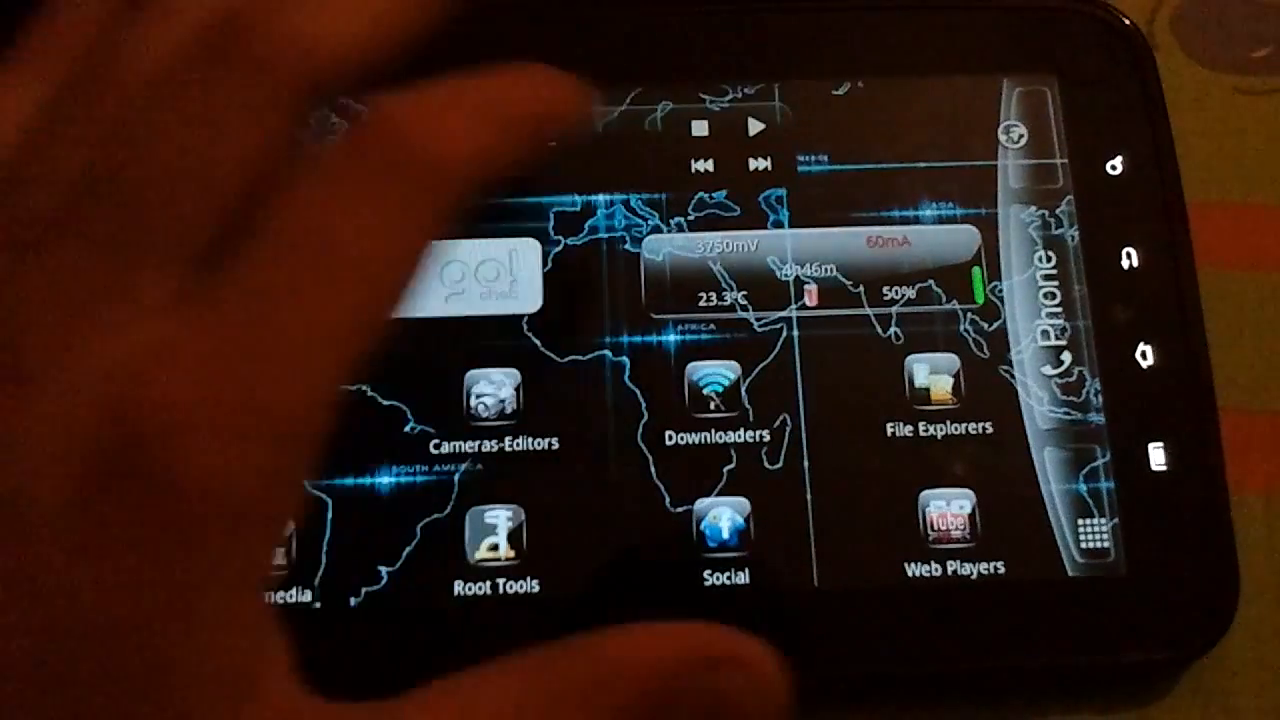
click(938, 400)
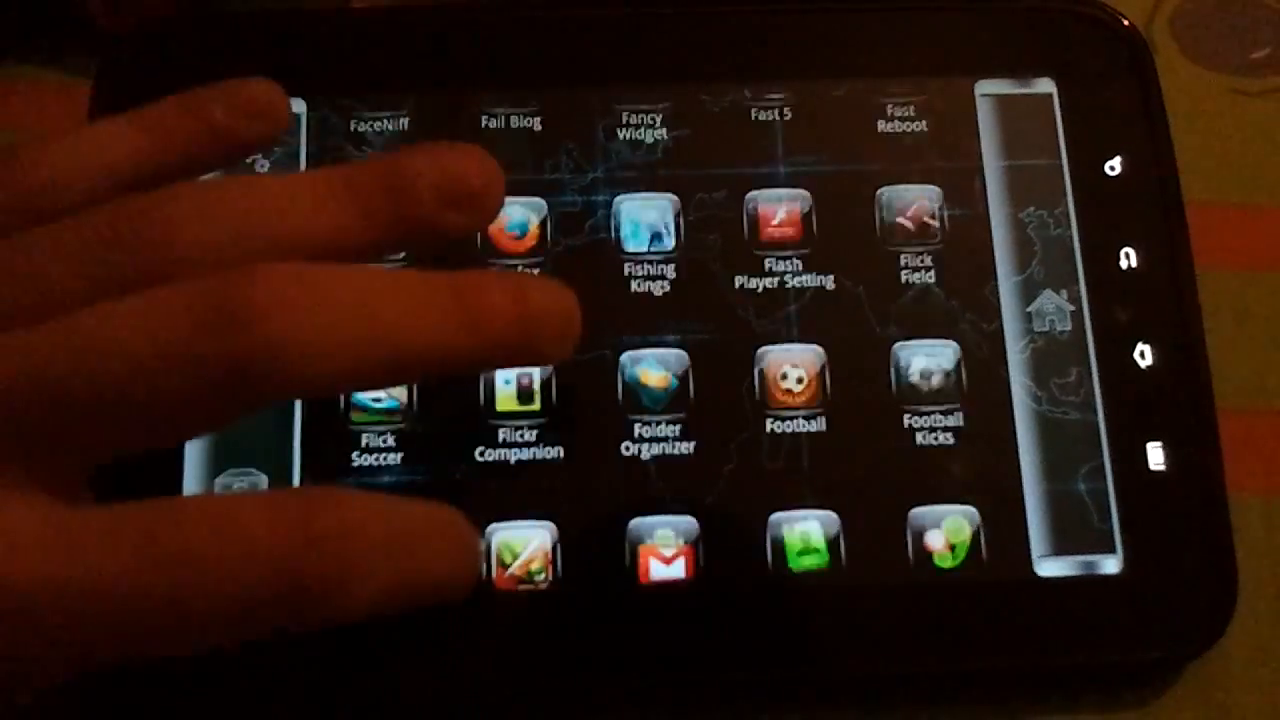
scroll(down, 3)
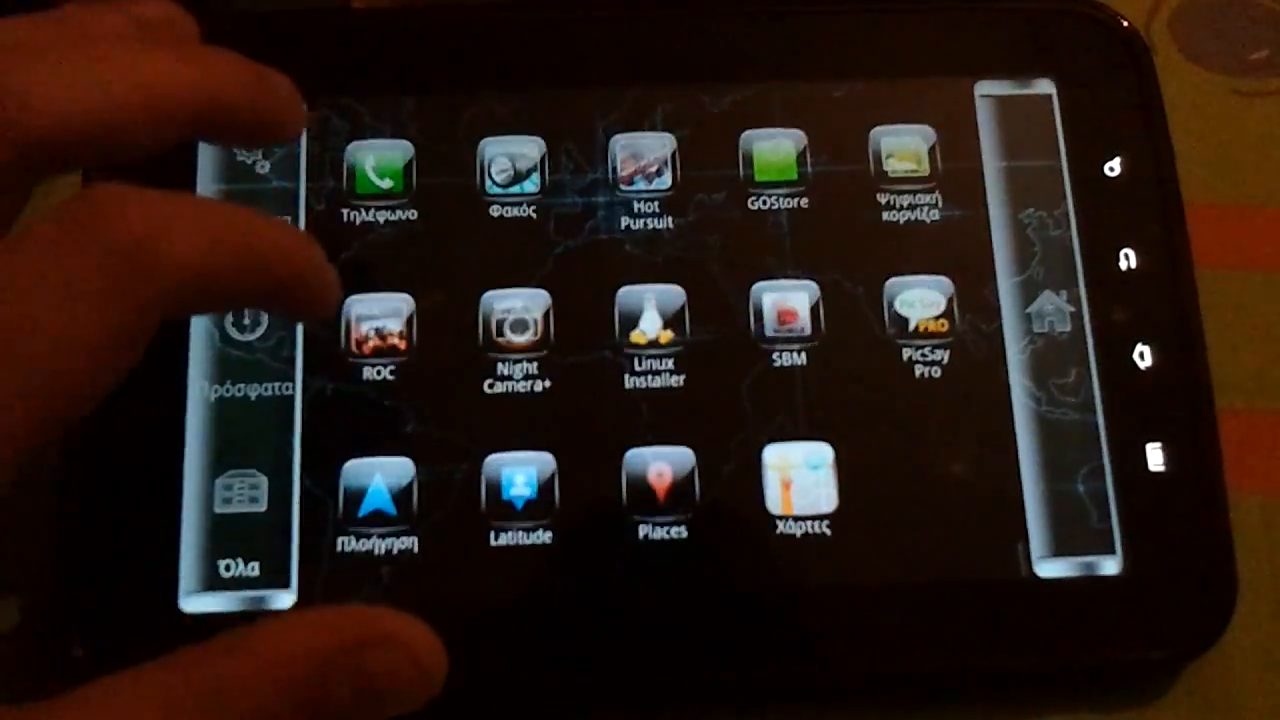
scroll(down, 3)
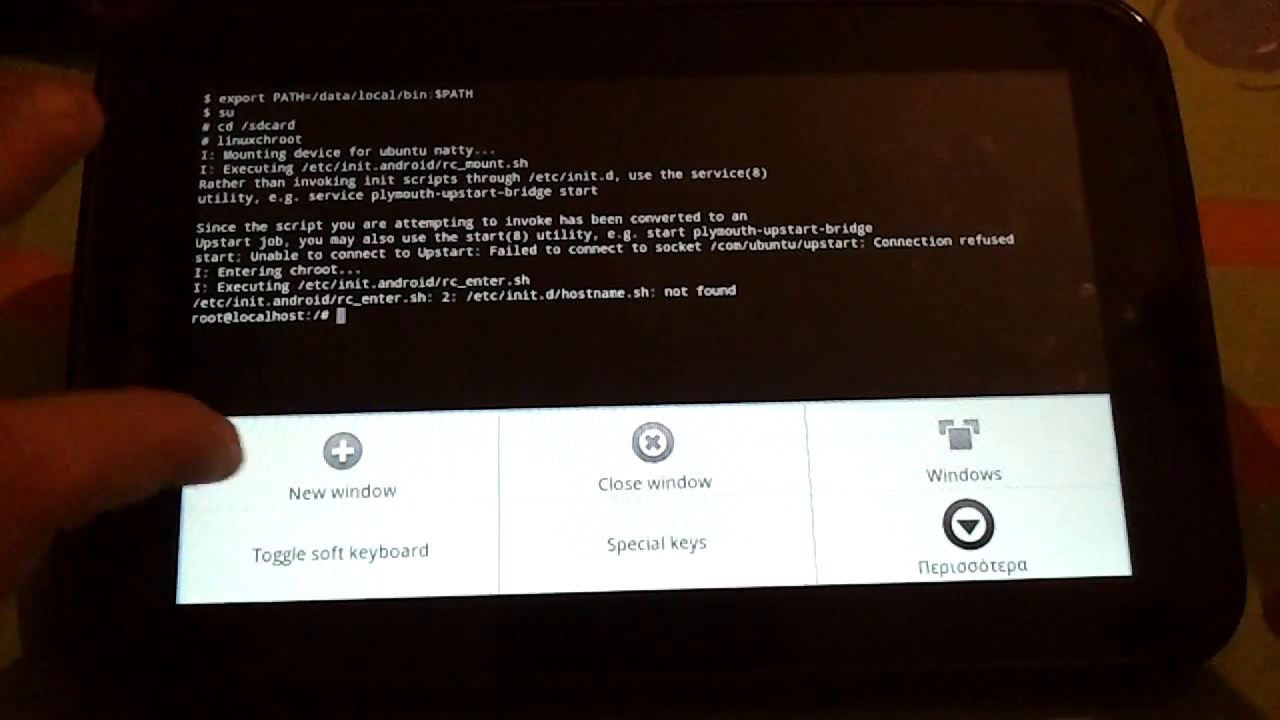
click(340, 552)
text(apt-get install)
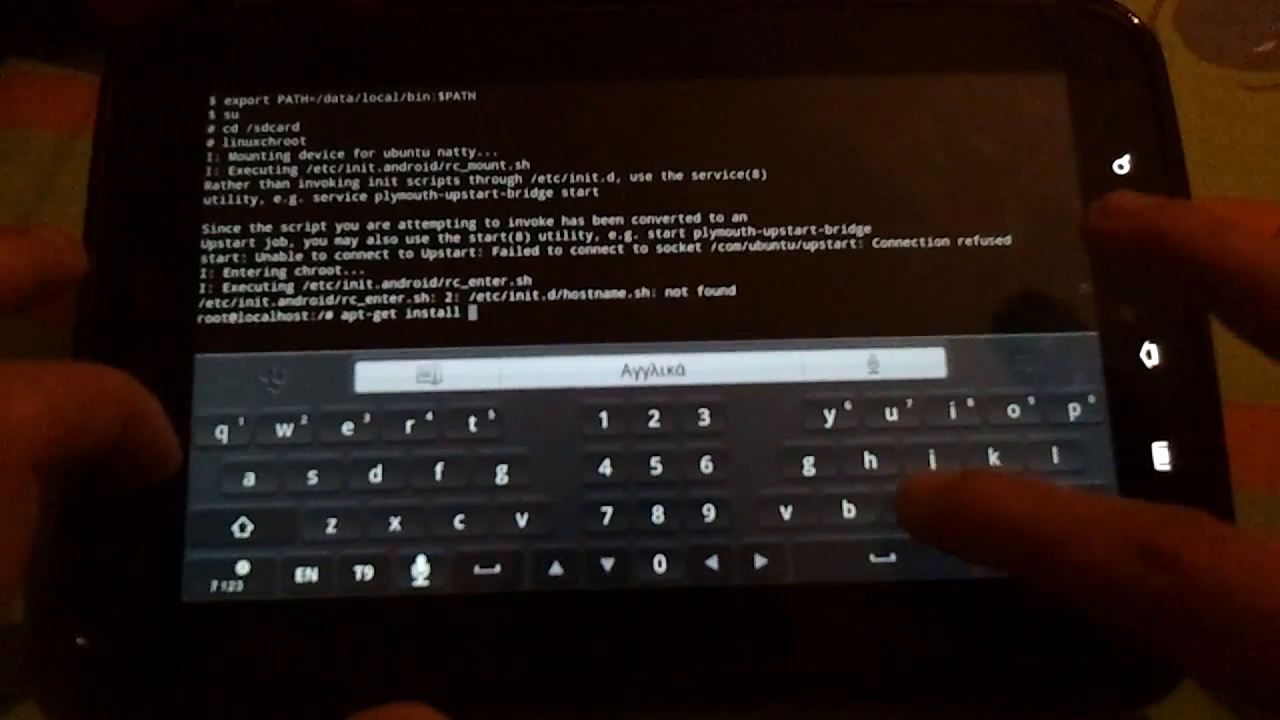
Replace the apt-get install text at the root prompt with nano /etc/apt/.
text(nan)
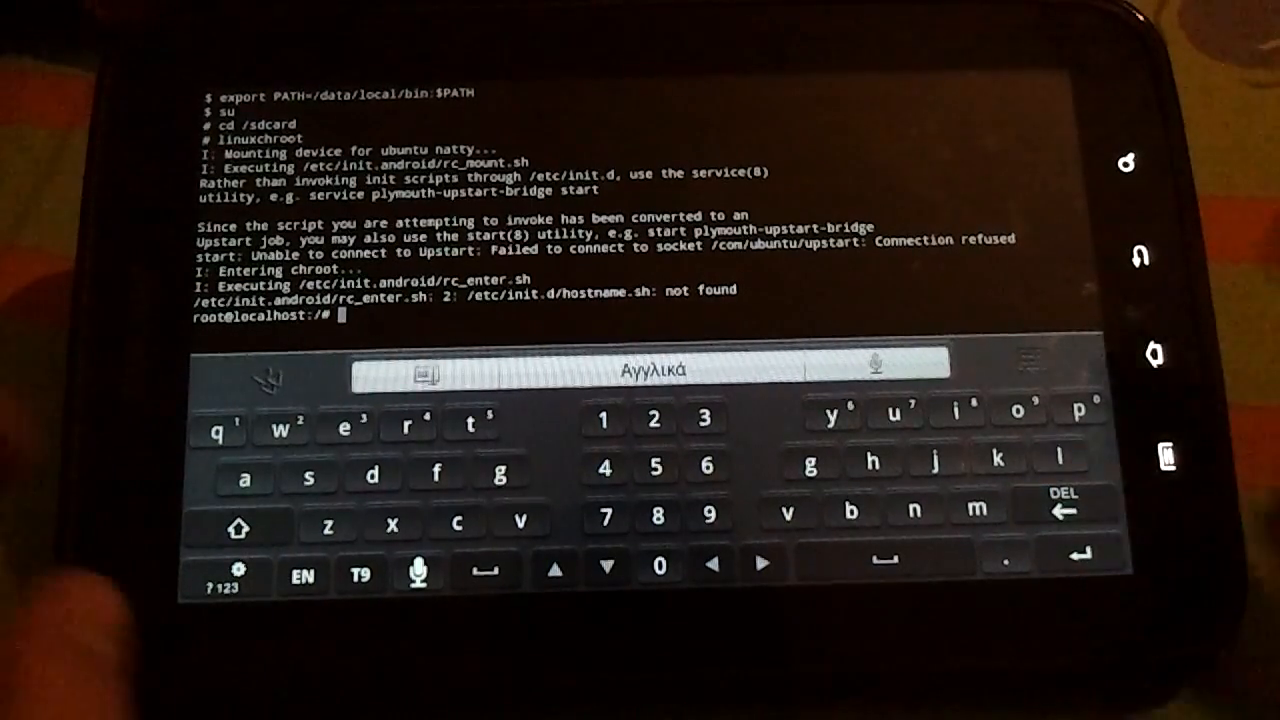
text(nano /etc/apt/)
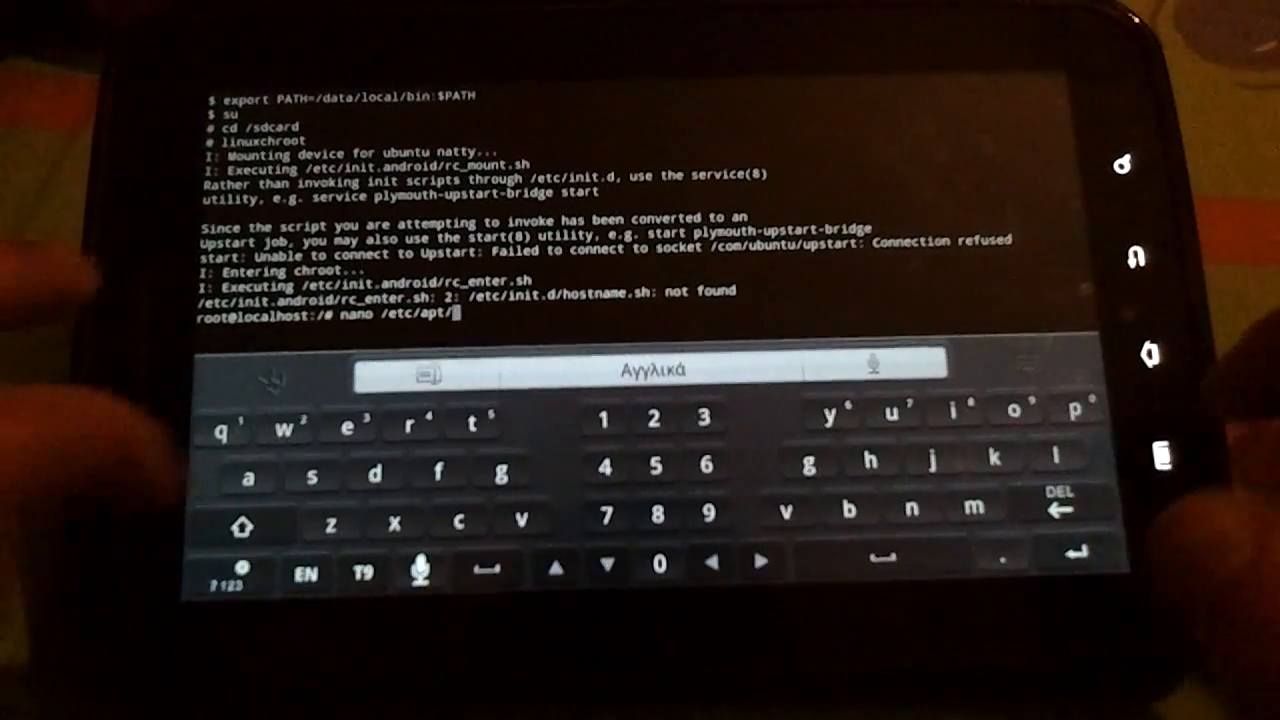
text(spu)
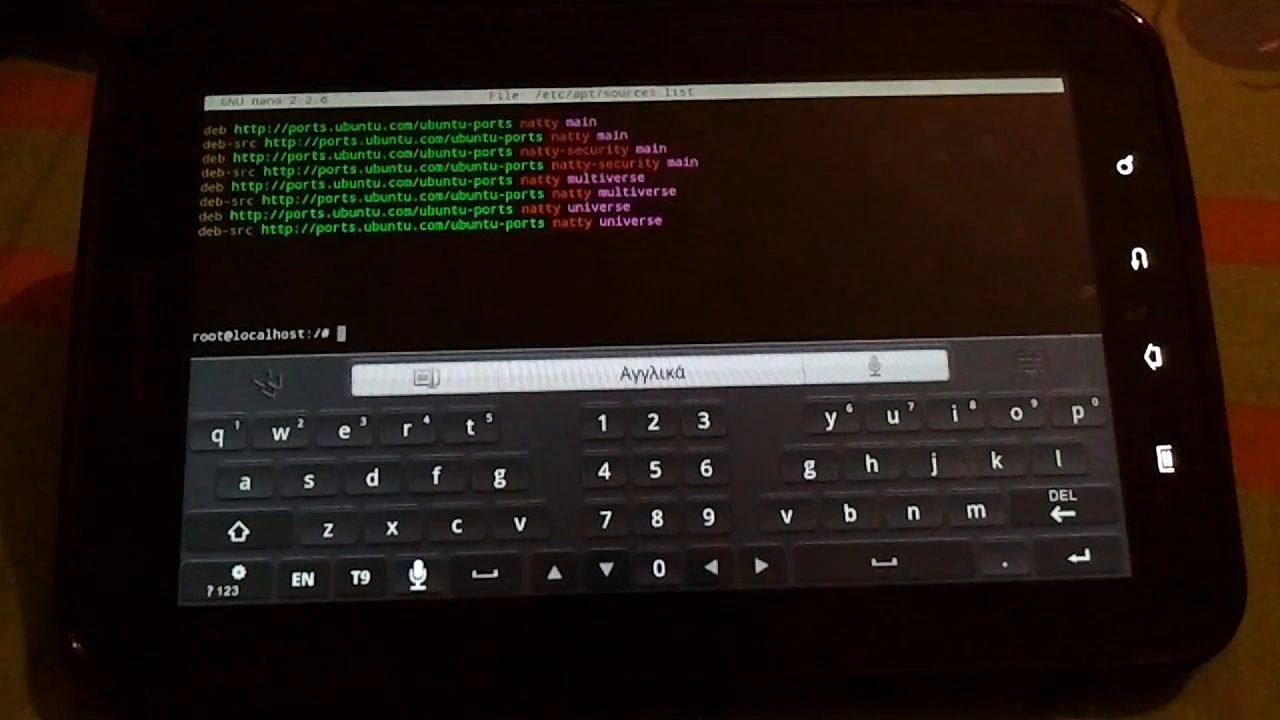
click(518, 518)
text(apt-get install)
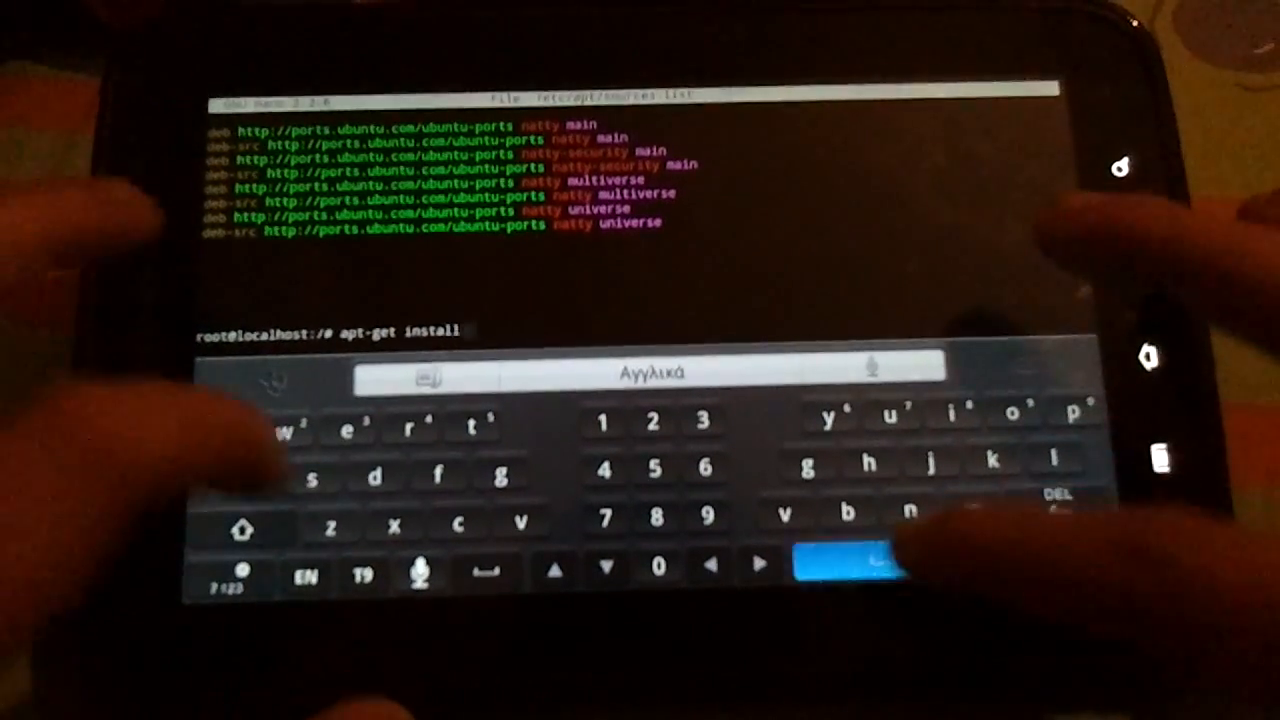
text(gnom)
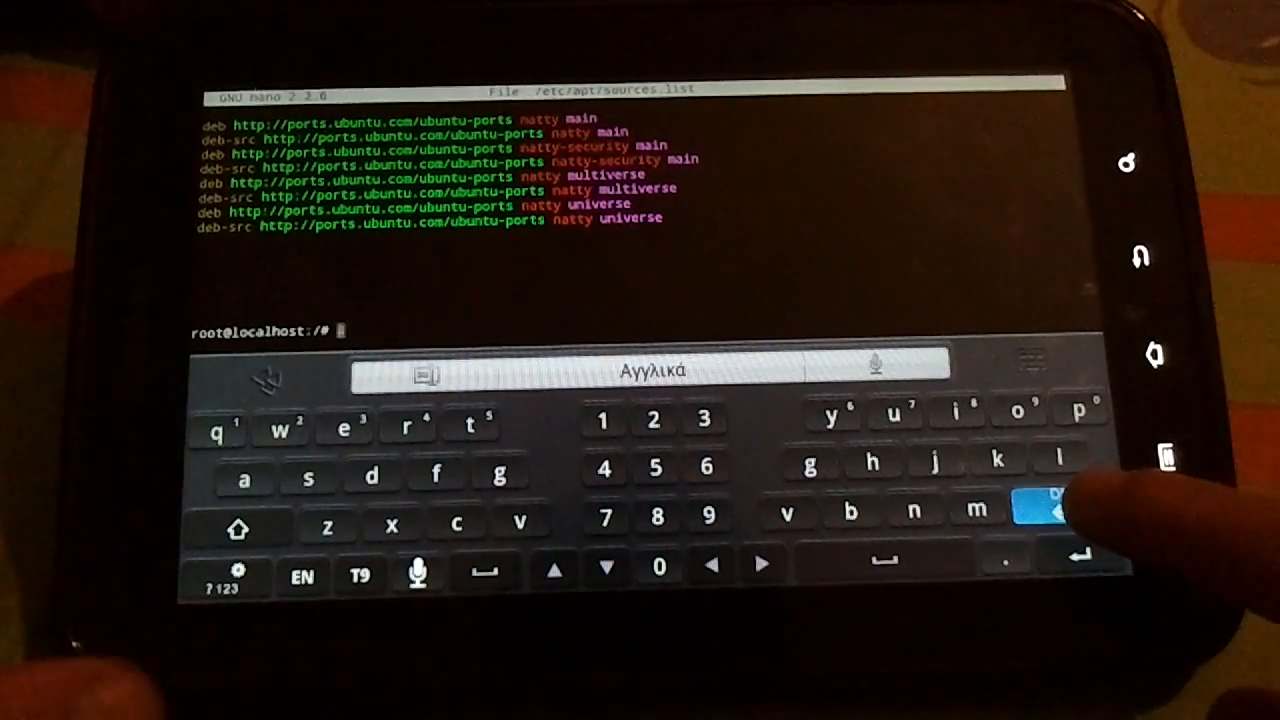
Enter apt-get install tightvncserver at the chroot root prompt without running it.
text(v)
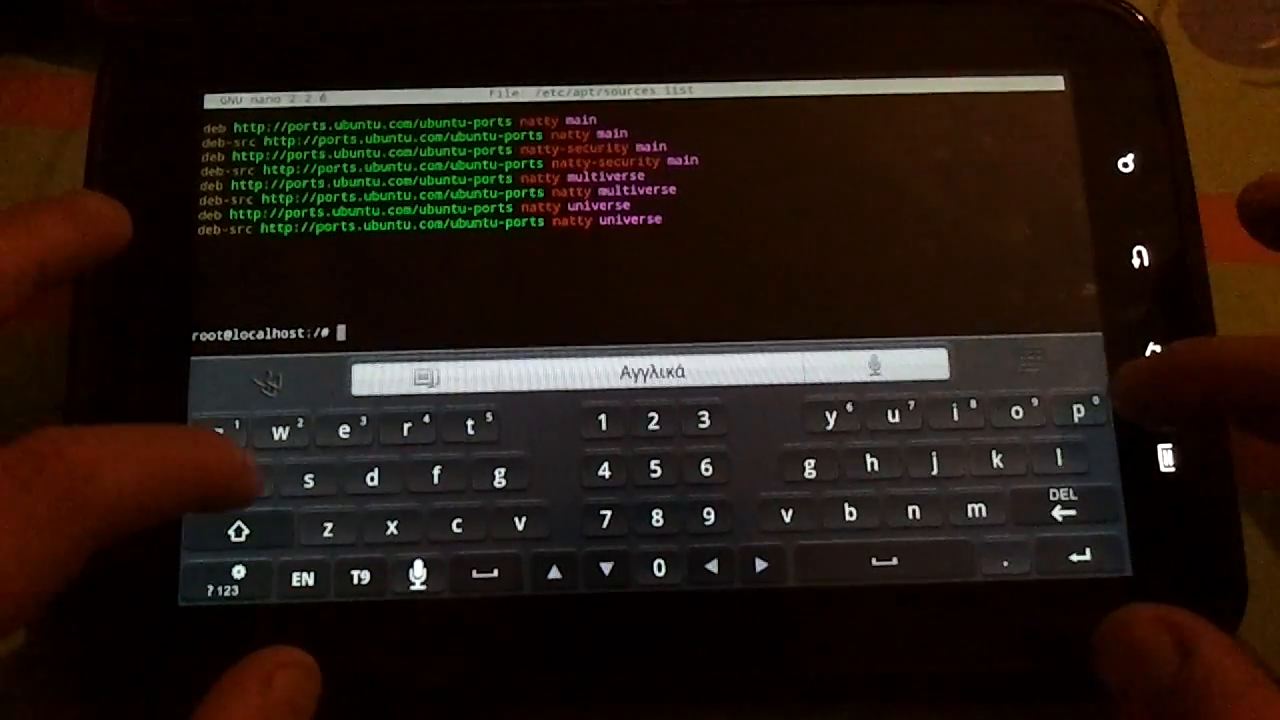
text(apt-get install)
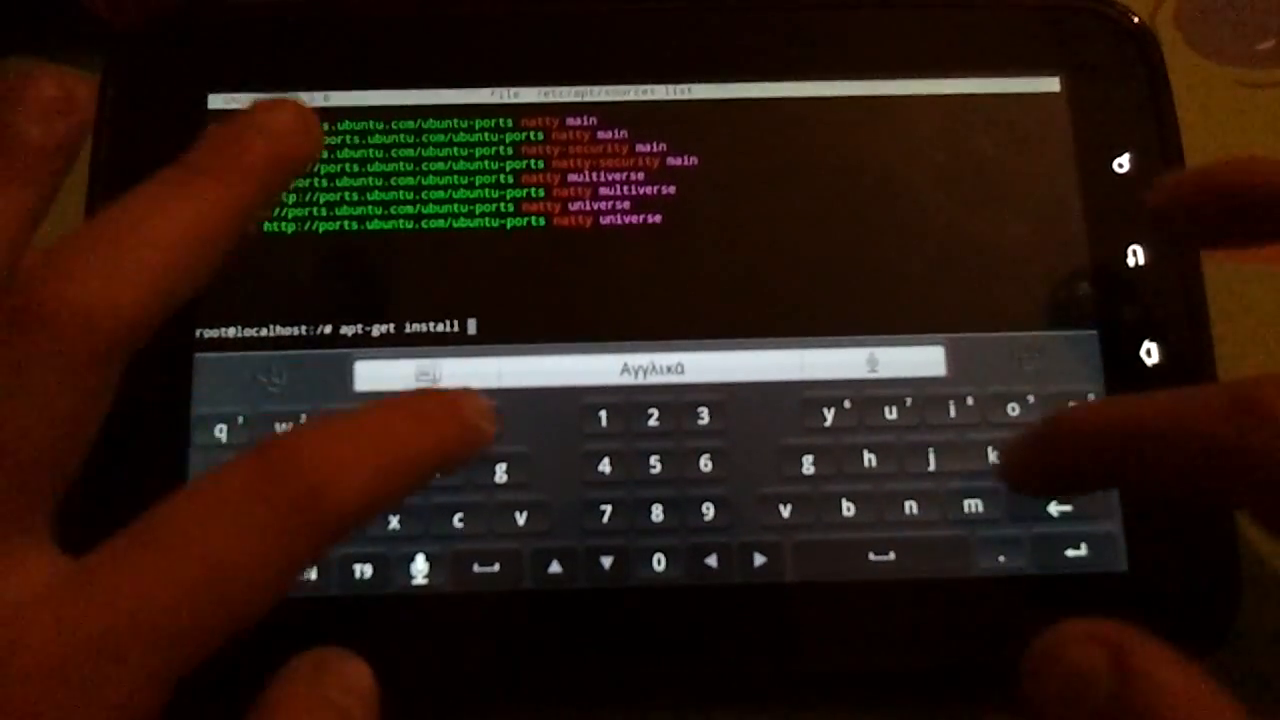
text(tightvncs)
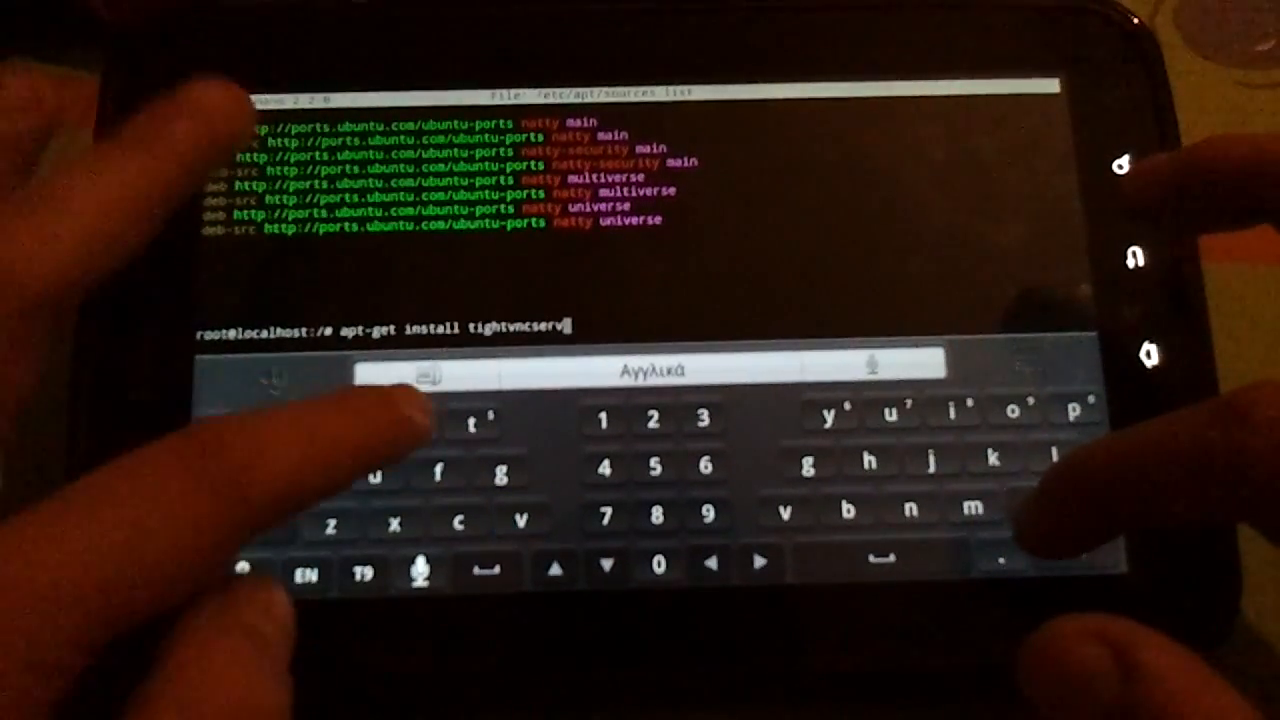
Finish the command and run the tightvncserver install.
text(er)
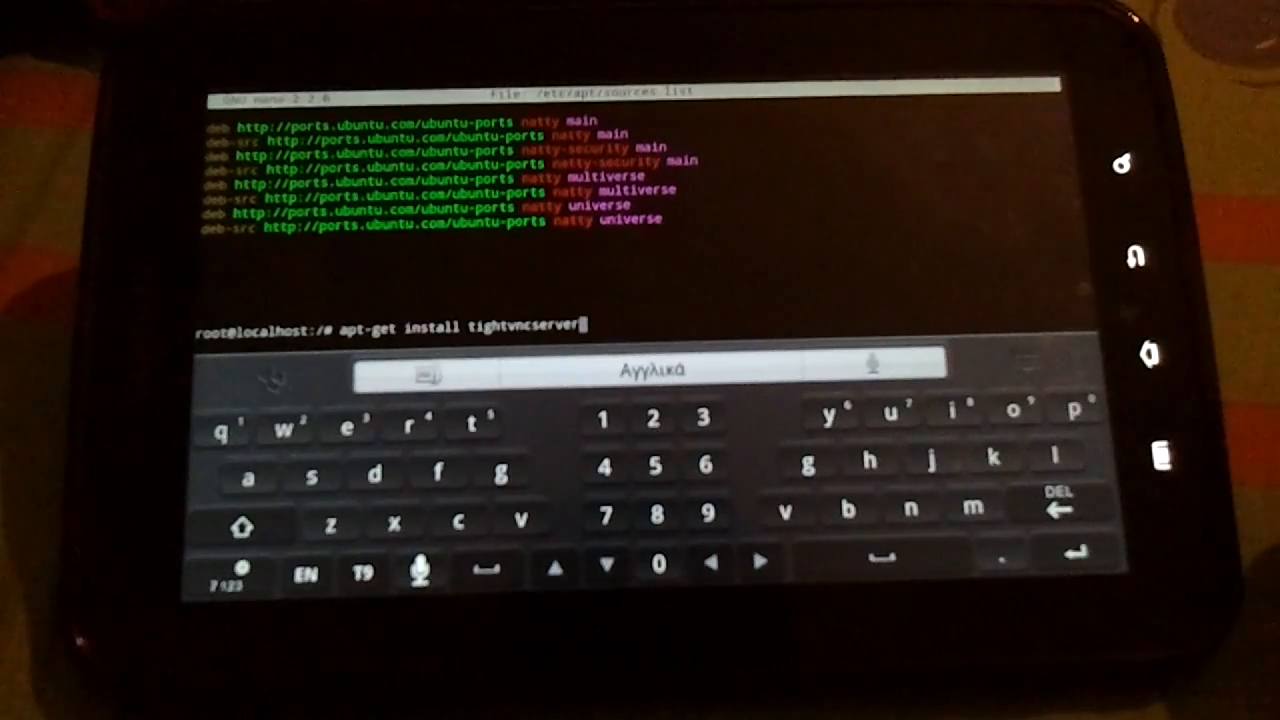
click(1044, 508)
text(vncserver -g)
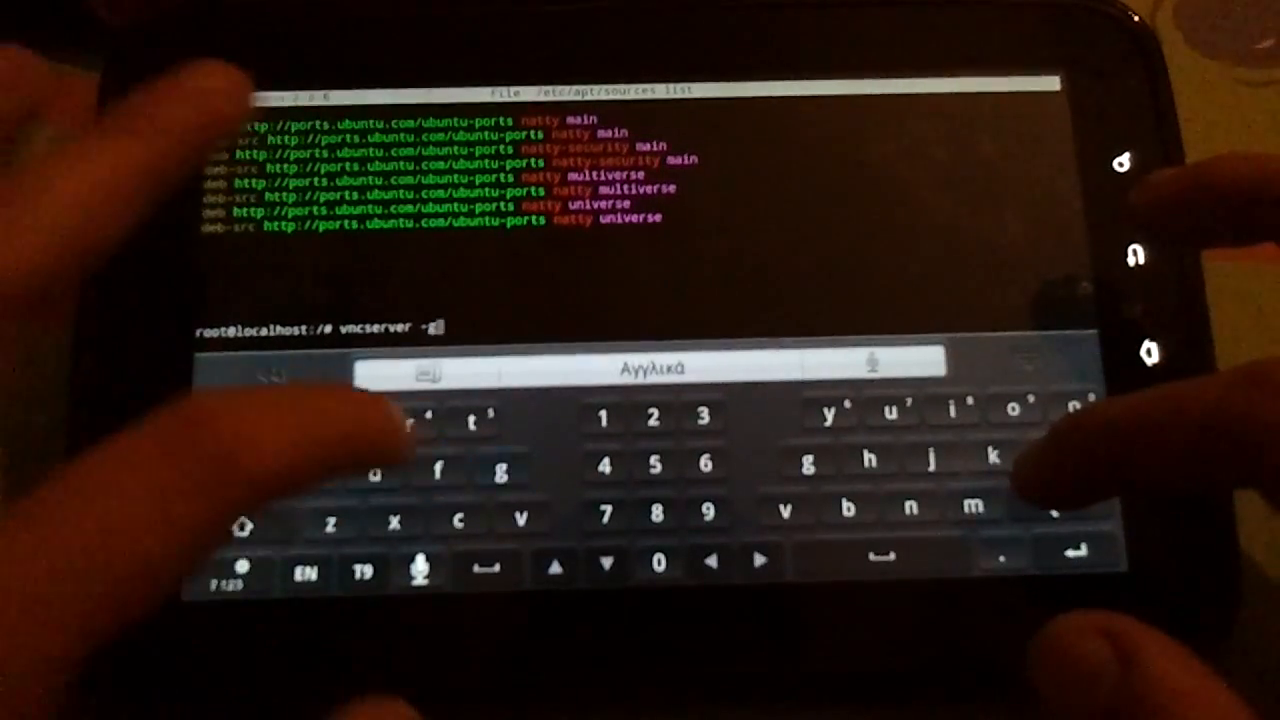
Start the VNC server with vncserver -geometry 1024x600.
click(476, 420)
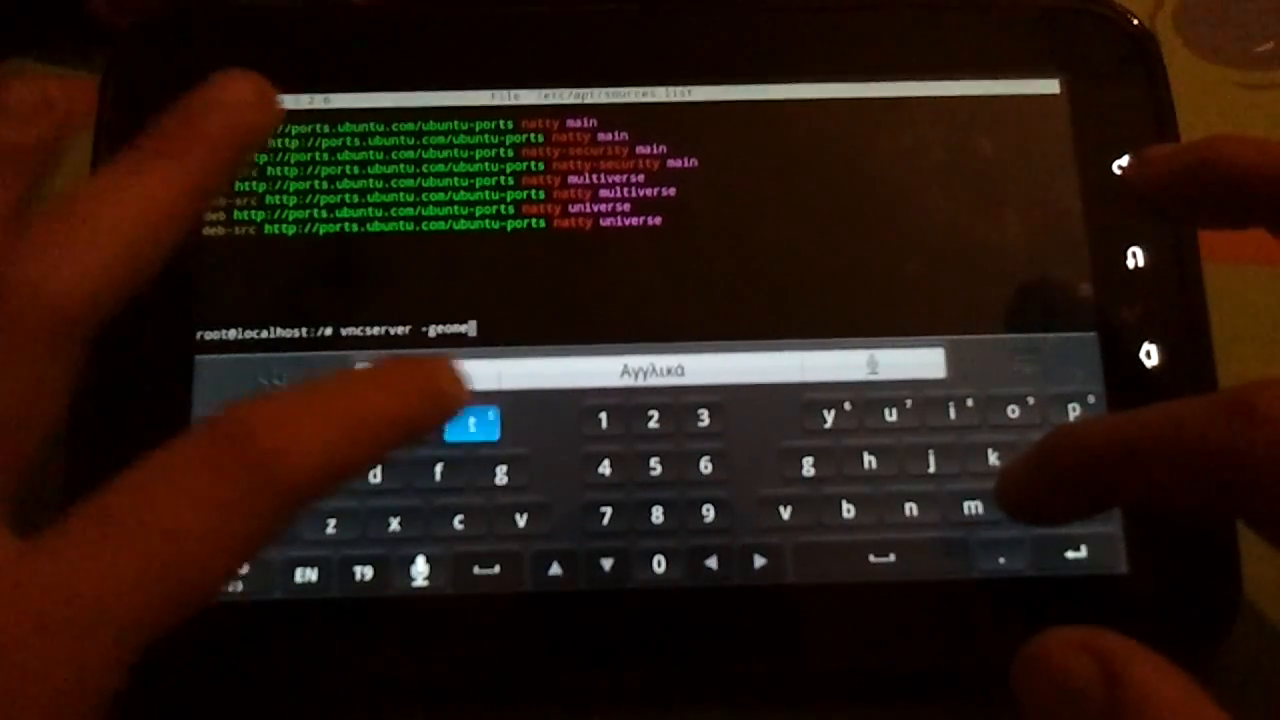
text(try)
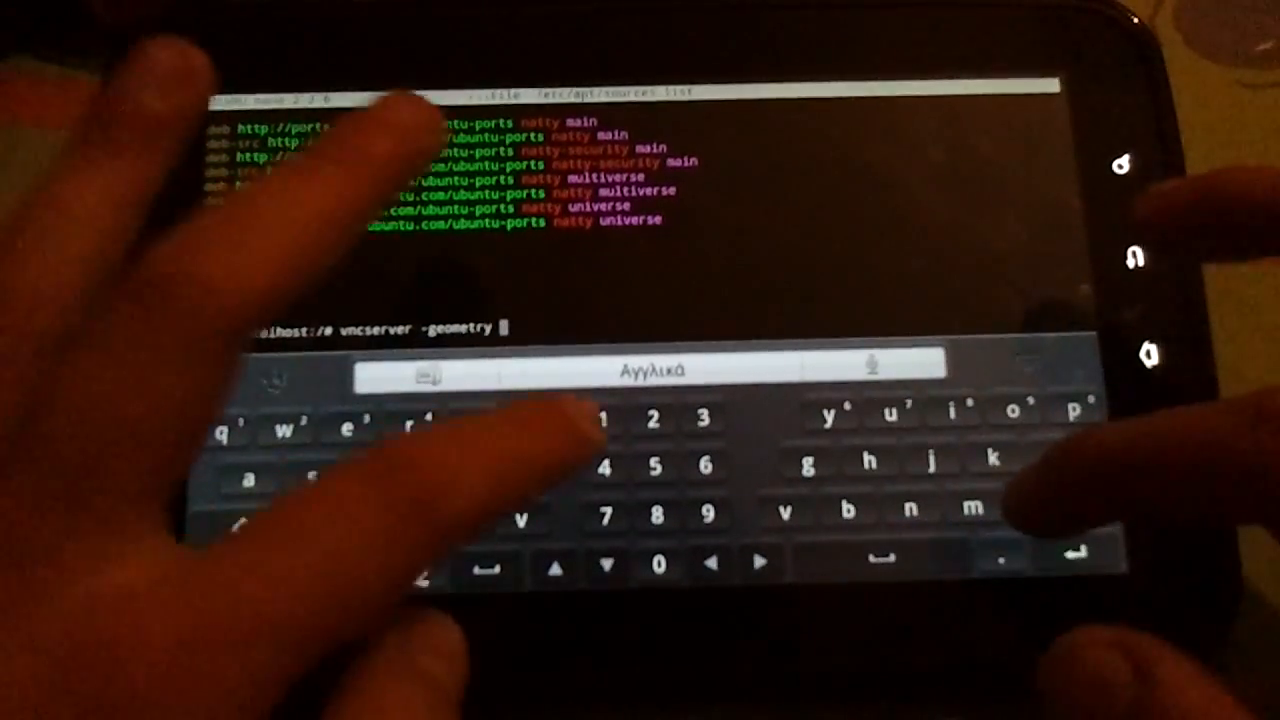
text(1024x600)
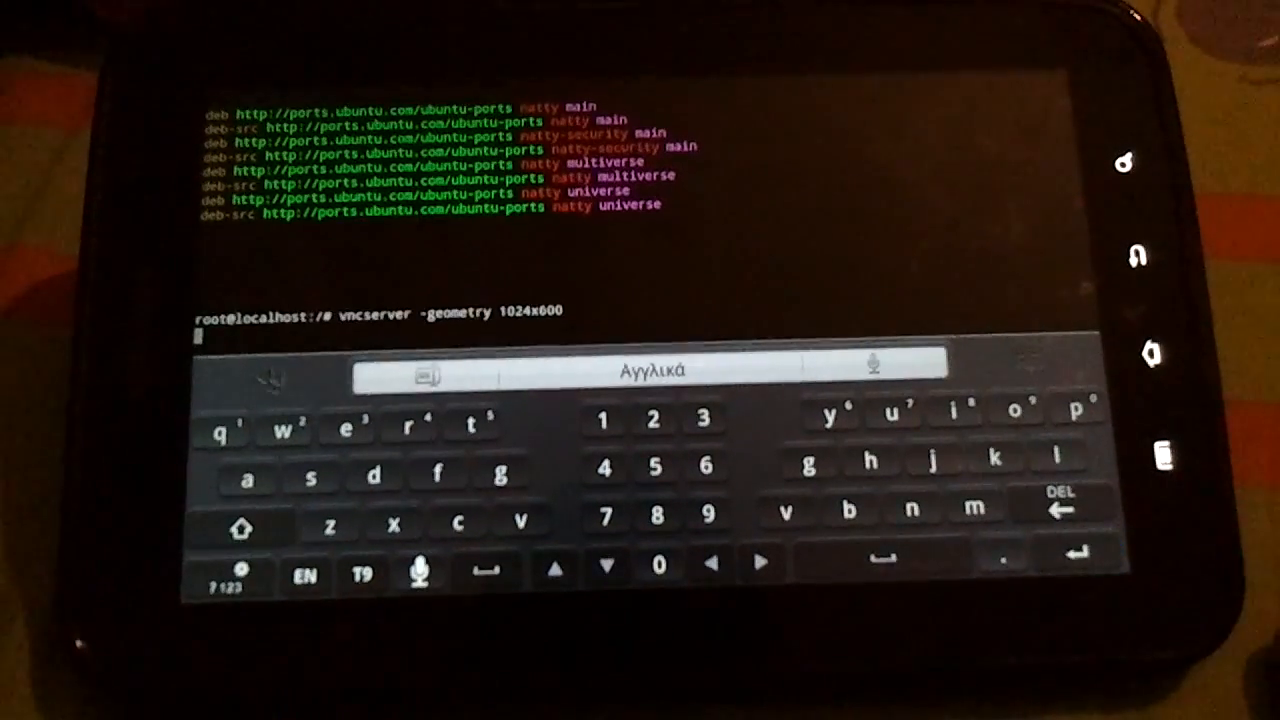
key(Return)
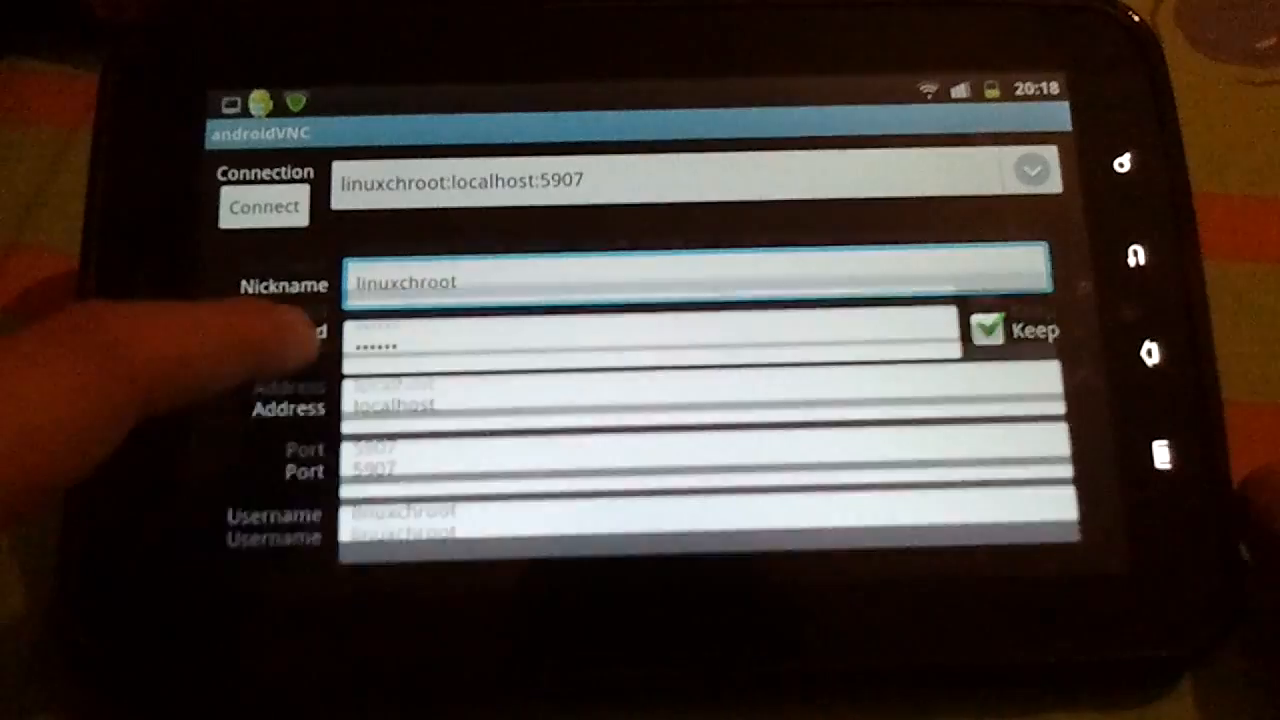
Scroll through the linuxchroot connection settings for localhost port 5907 in androidVNC.
scroll(down, 3)
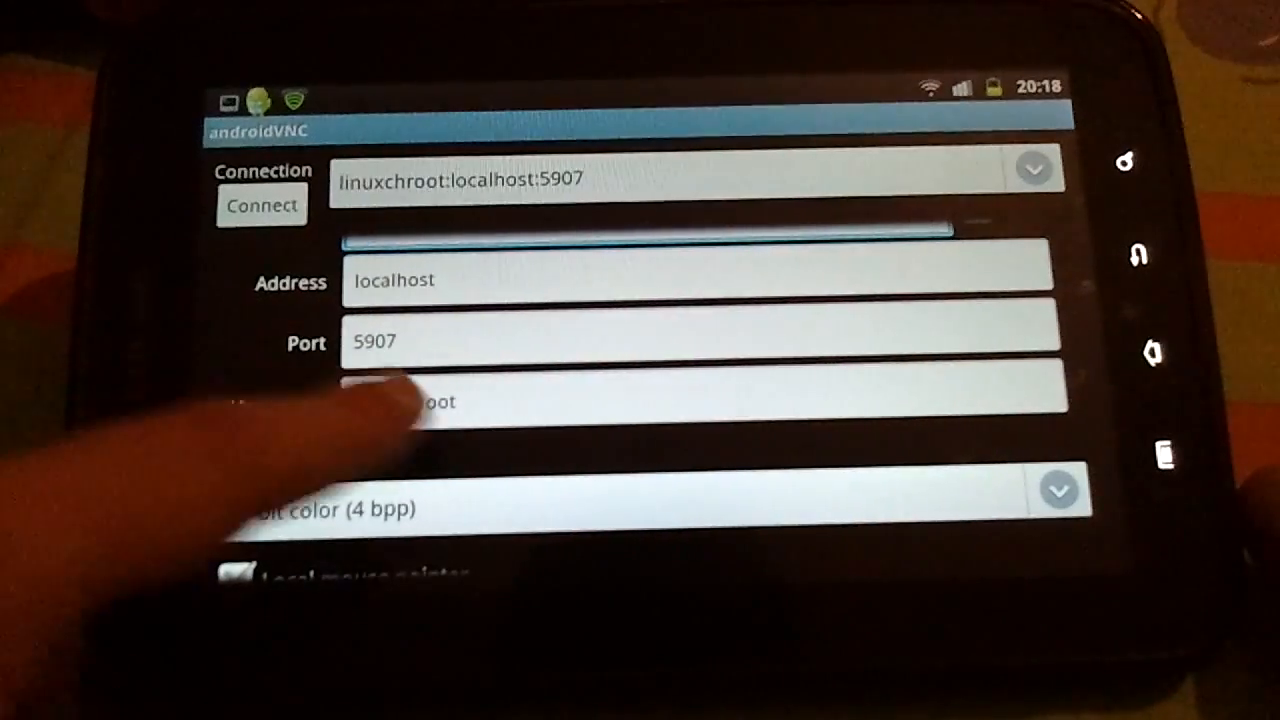